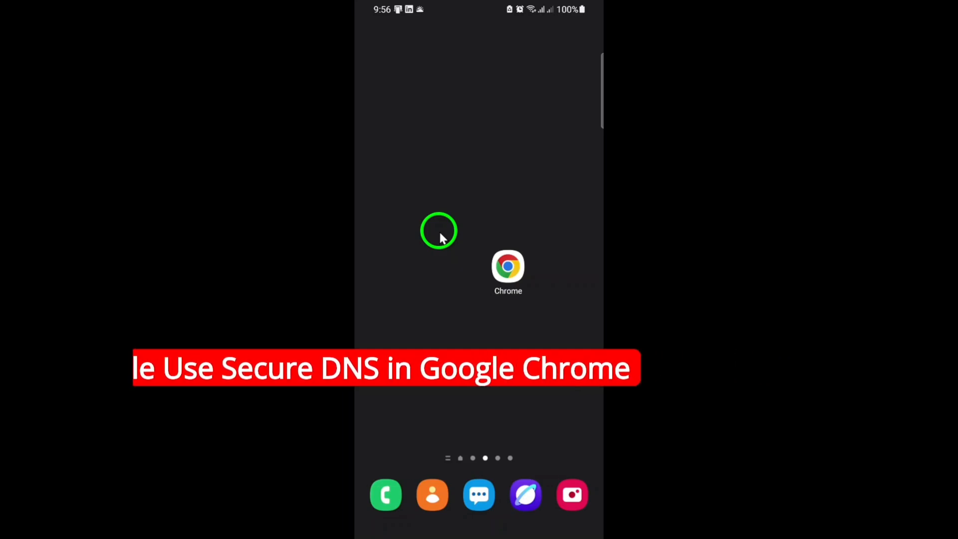
Launch Chrome and reach its Settings page from the three-dot menu.
click(508, 268)
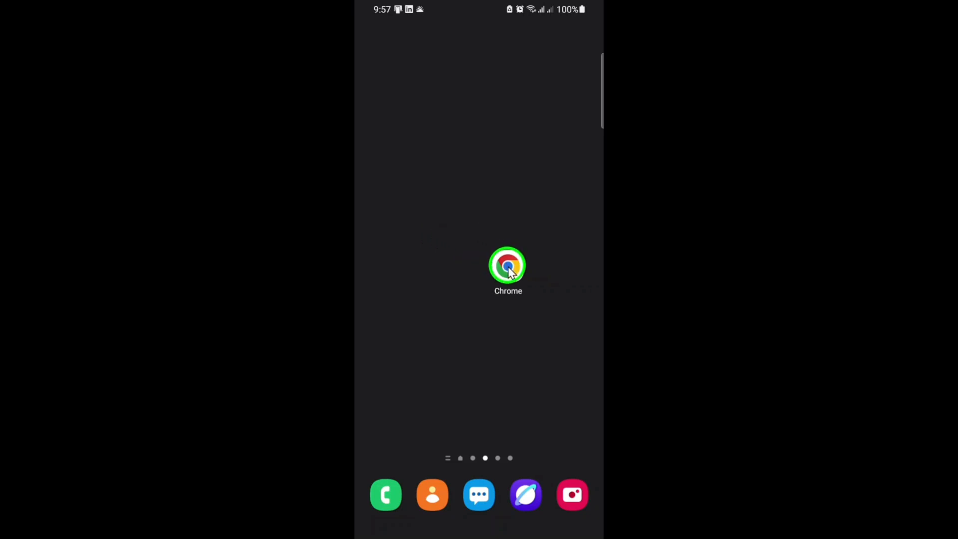
click(508, 266)
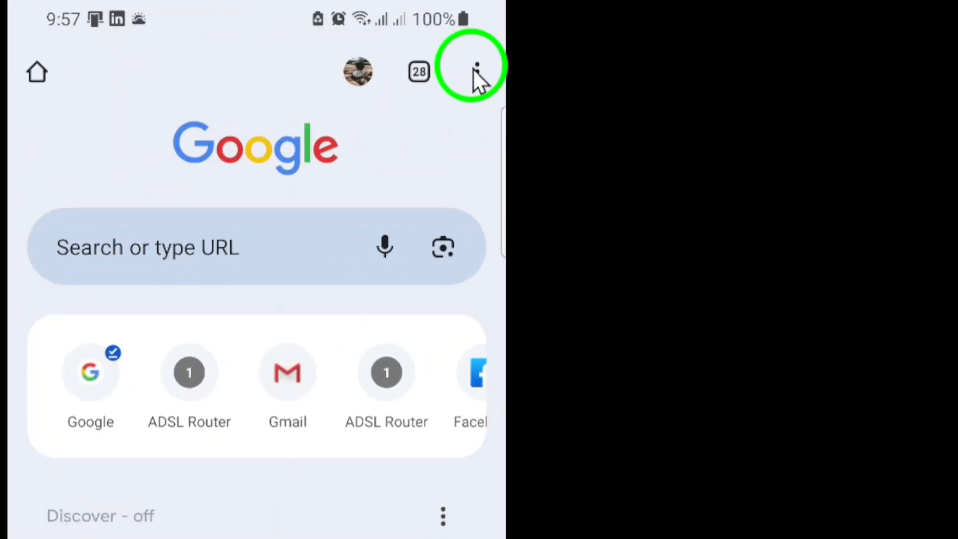
click(477, 71)
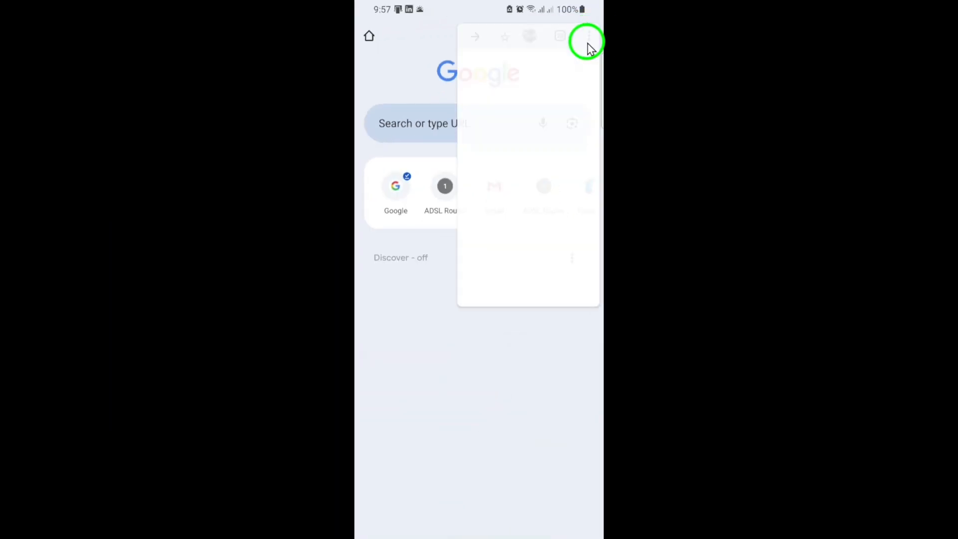
click(587, 36)
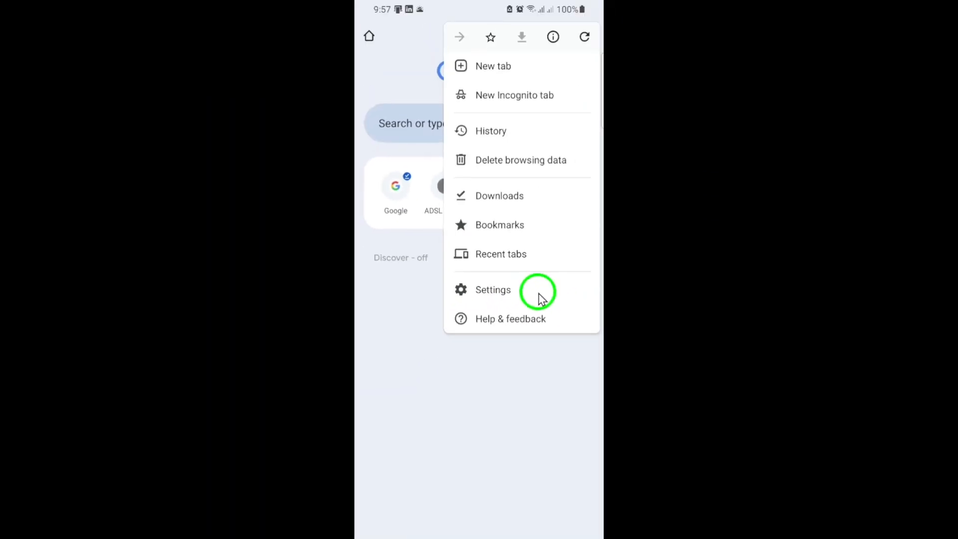
click(492, 289)
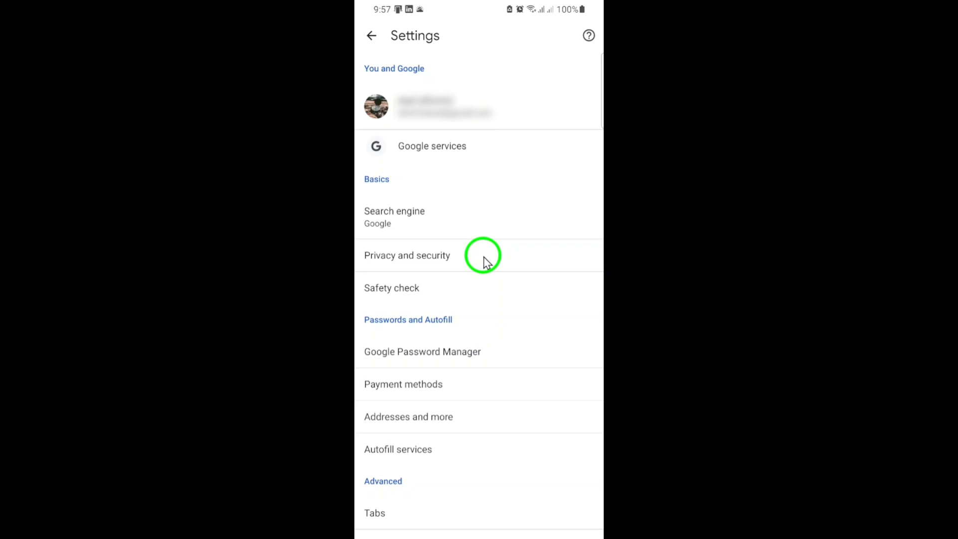
Go into Privacy and security and scroll to the Use secure DNS entry.
click(406, 255)
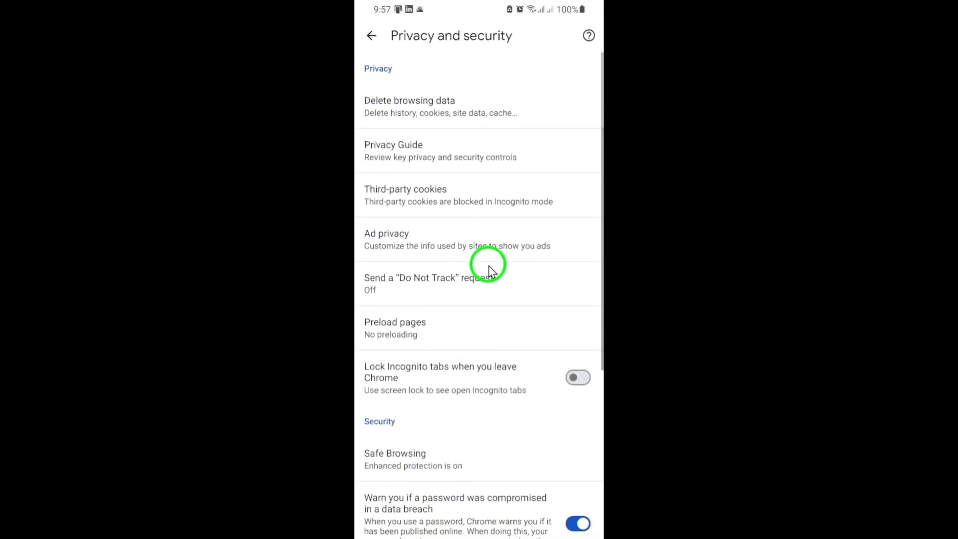
mouse_move(503, 426)
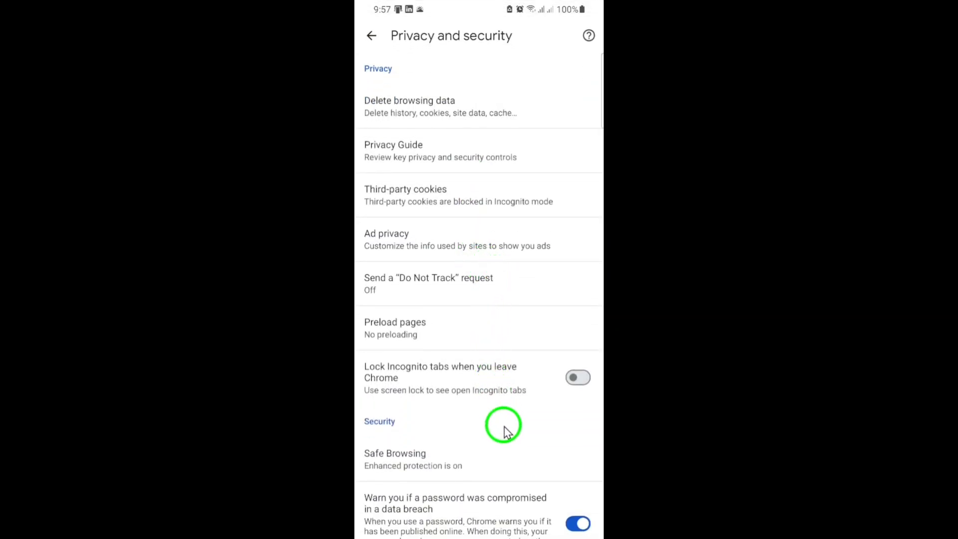
scroll(down, 3)
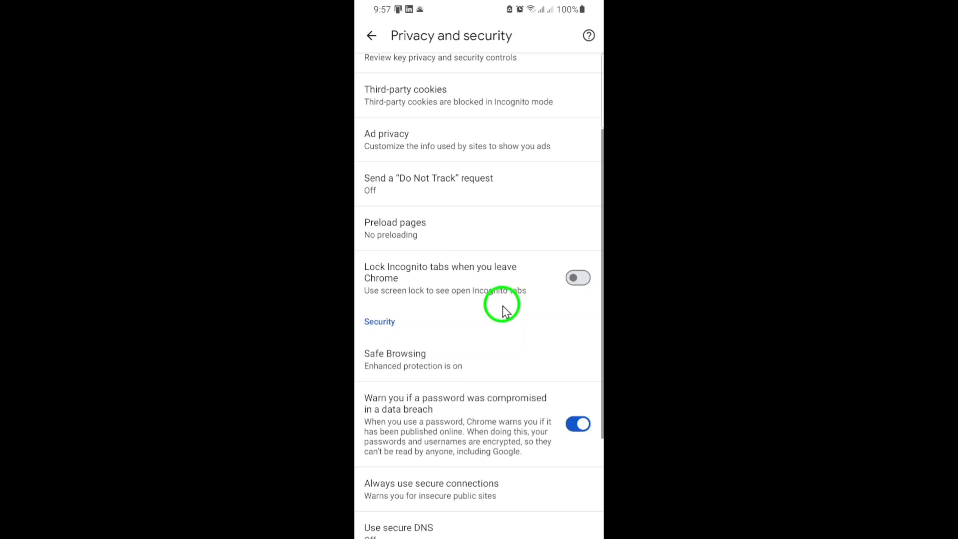
scroll(down, 3)
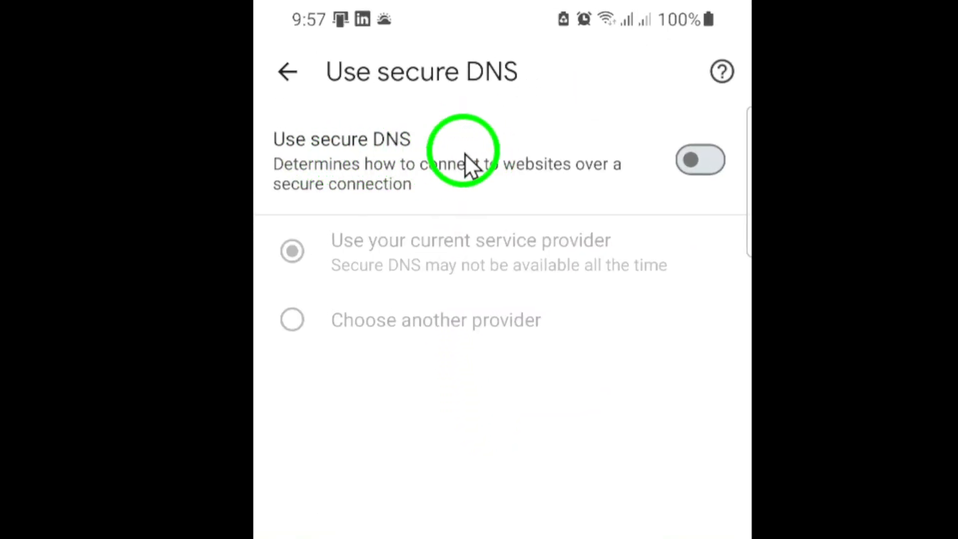
Switch Use secure DNS on, keeping 'Use your current service provider' selected.
click(700, 160)
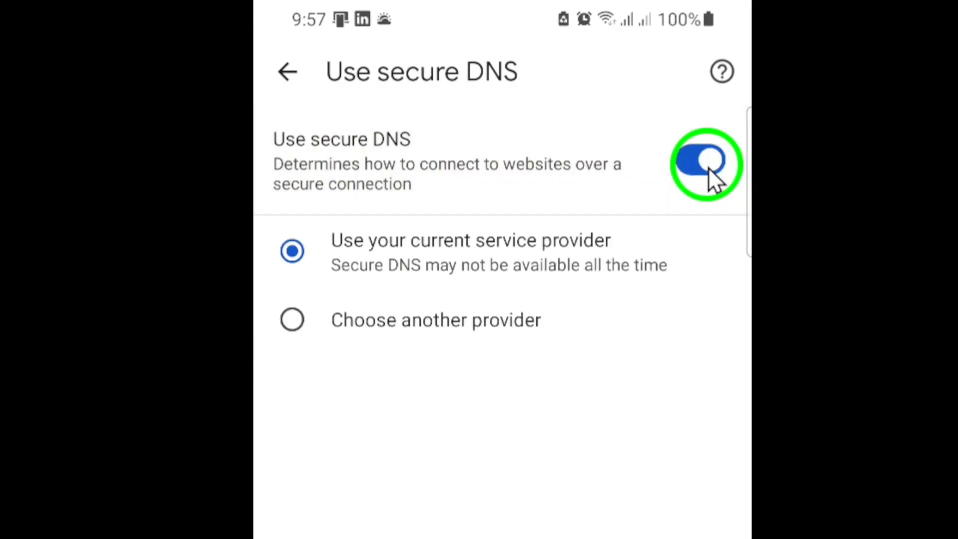
mouse_move(657, 208)
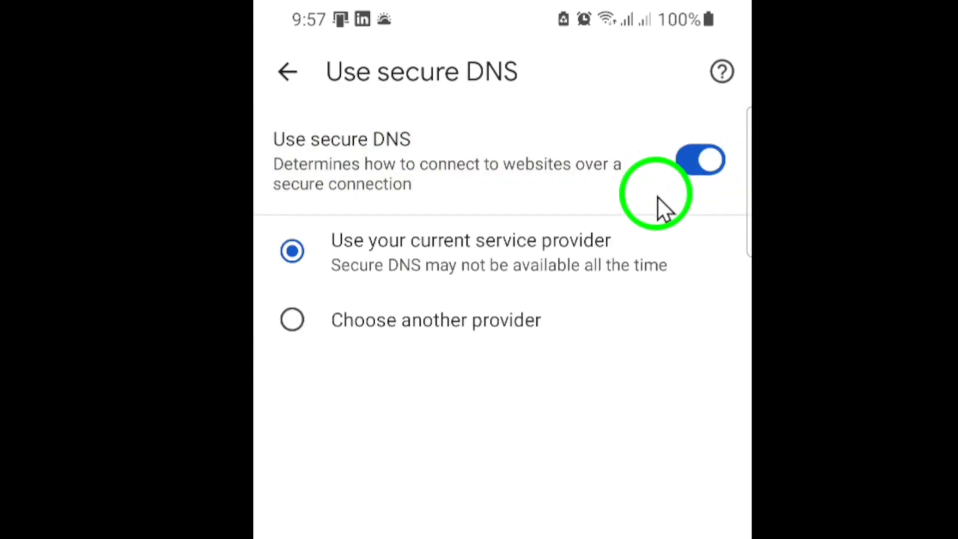